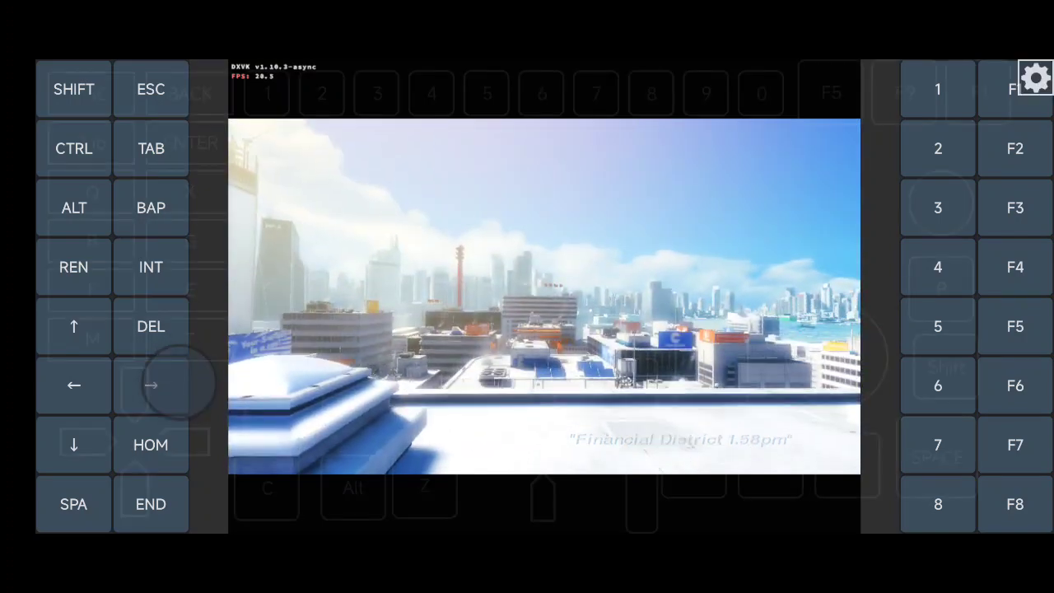
# - Open the settings gear's controls profile list and scroll past RTS, NFS, GTA and Hitman
pyautogui.click(1036, 78)
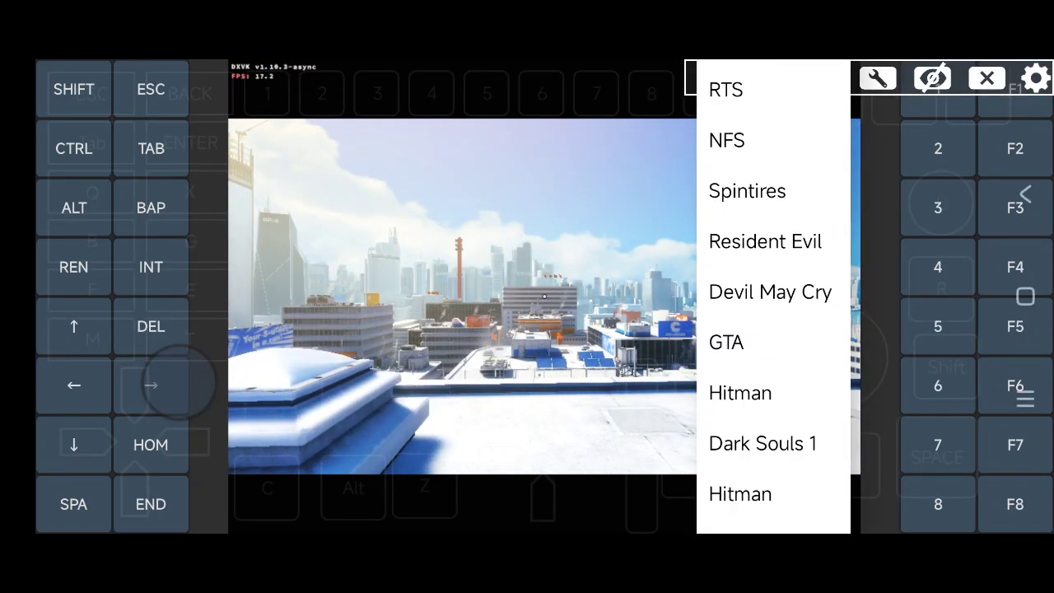
pyautogui.scroll(-3)
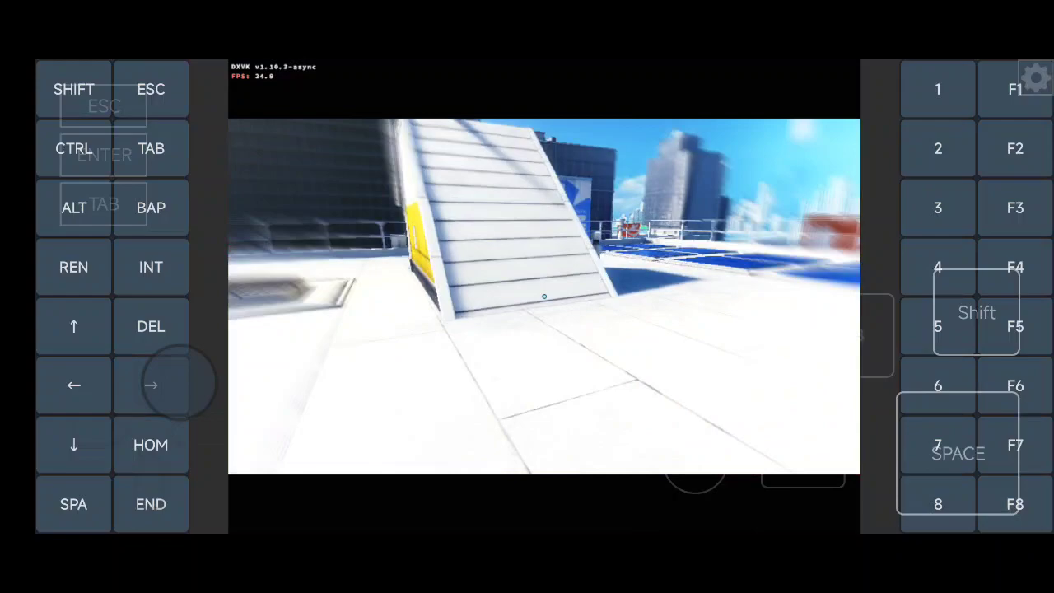
# - Jump down to the lower roof and through the blue-lit area toward the red beams
pyautogui.click(958, 454)
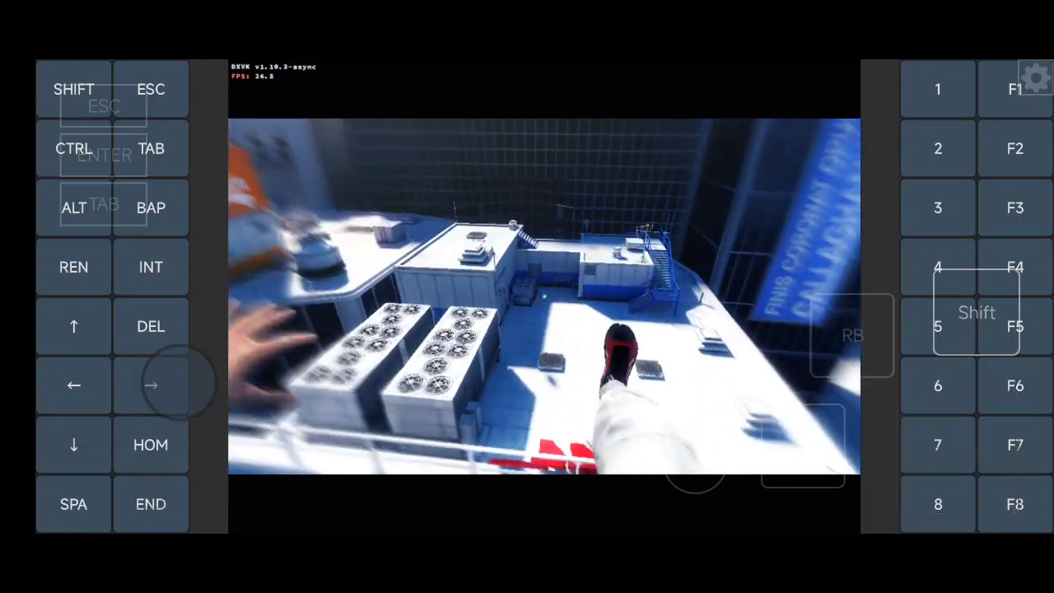
pyautogui.click(958, 454)
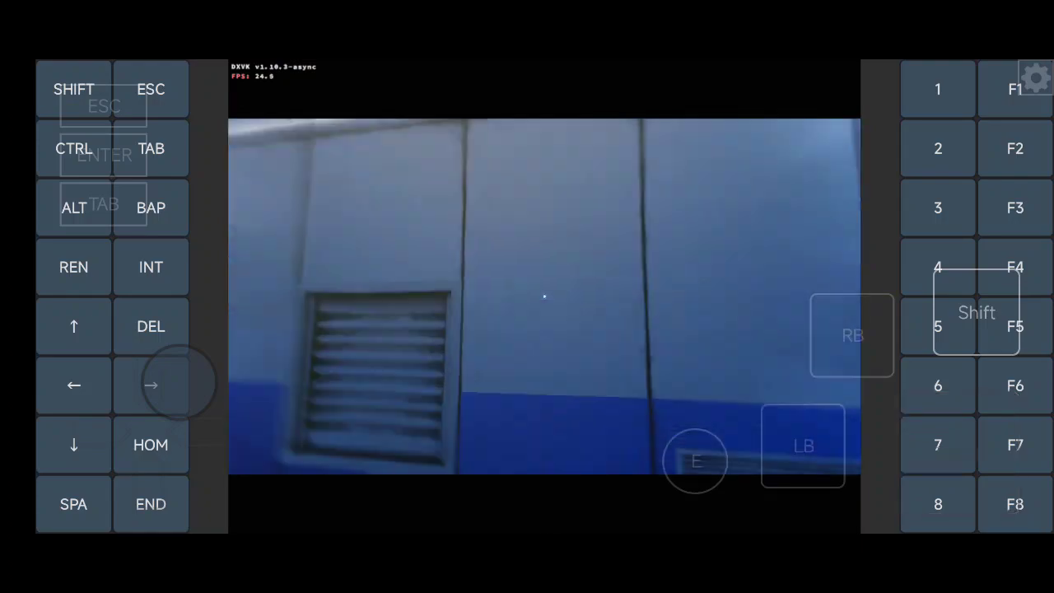
pyautogui.click(958, 453)
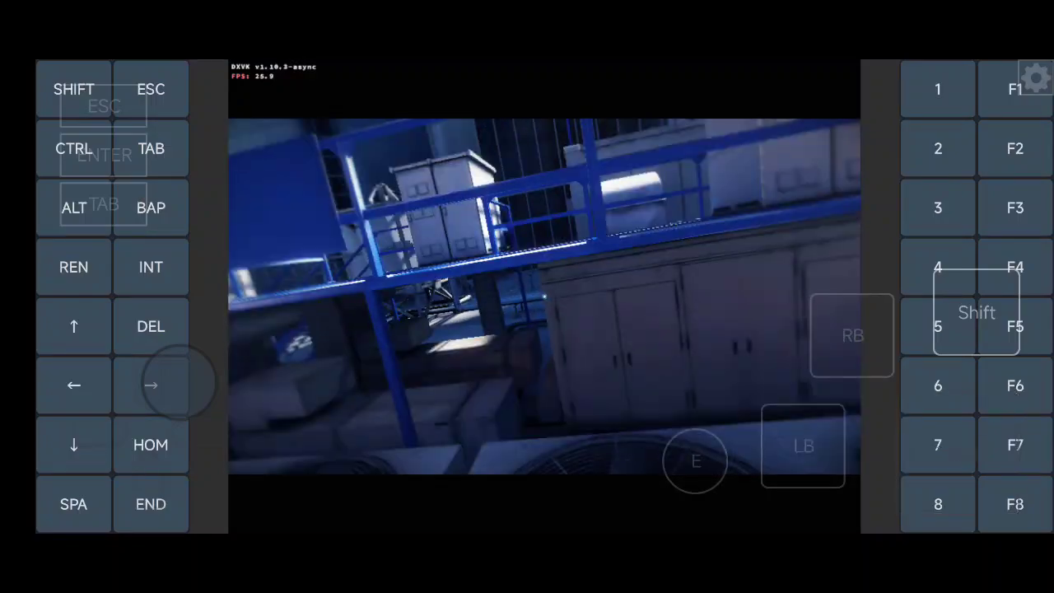
pyautogui.click(958, 453)
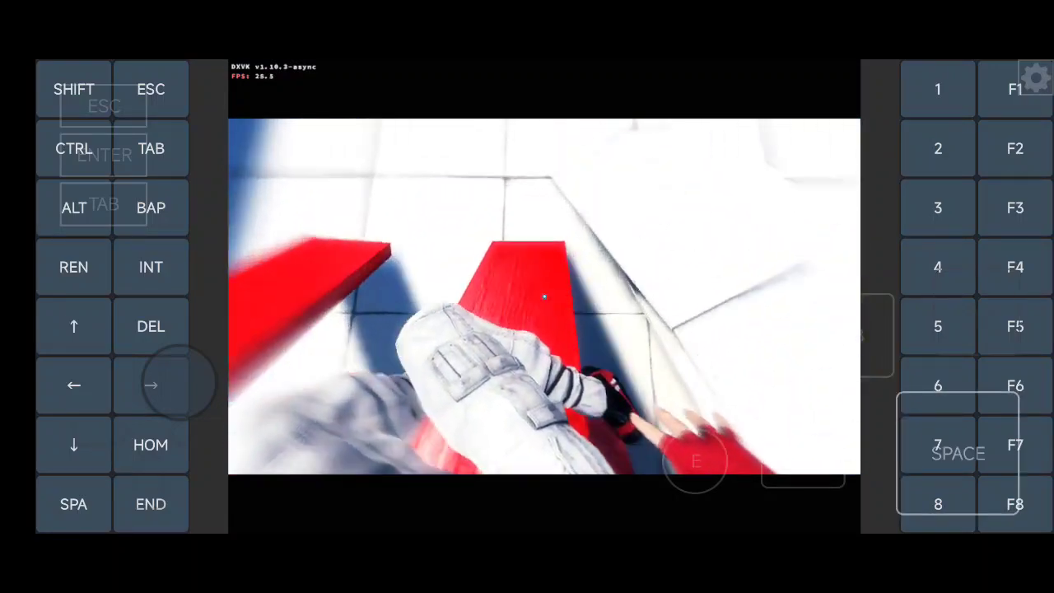
# - Run across the rooftop to the wall beside the red crane tower and jump to climb it
pyautogui.click(976, 313)
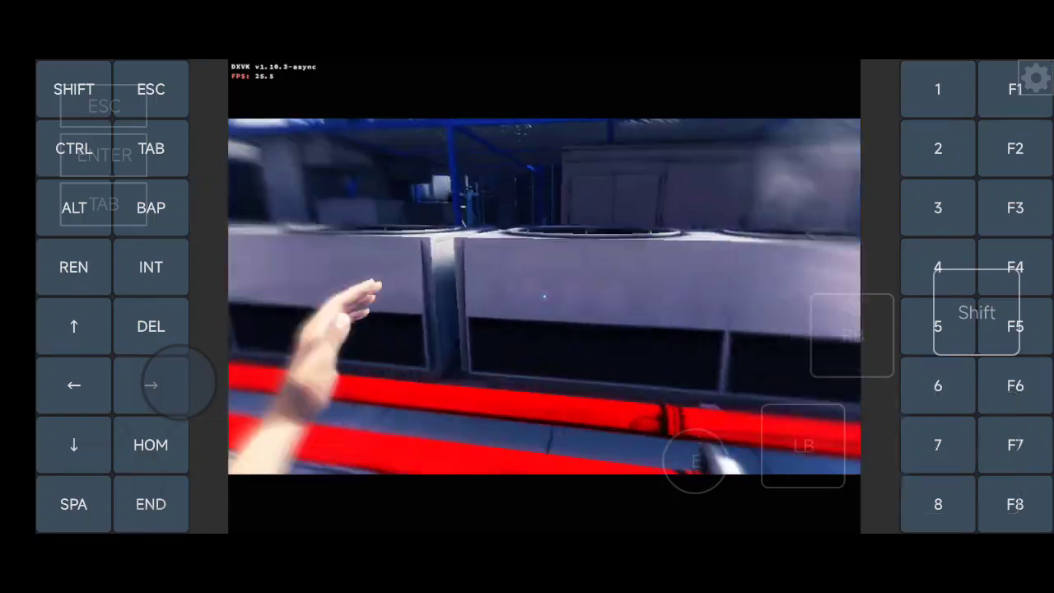
pyautogui.press('space')
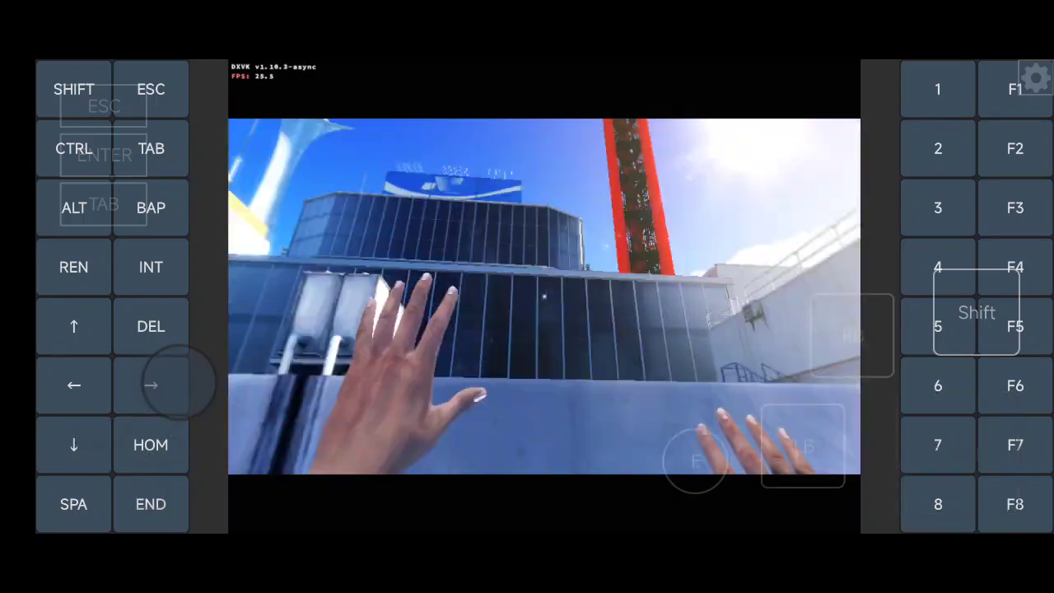
pyautogui.click(958, 453)
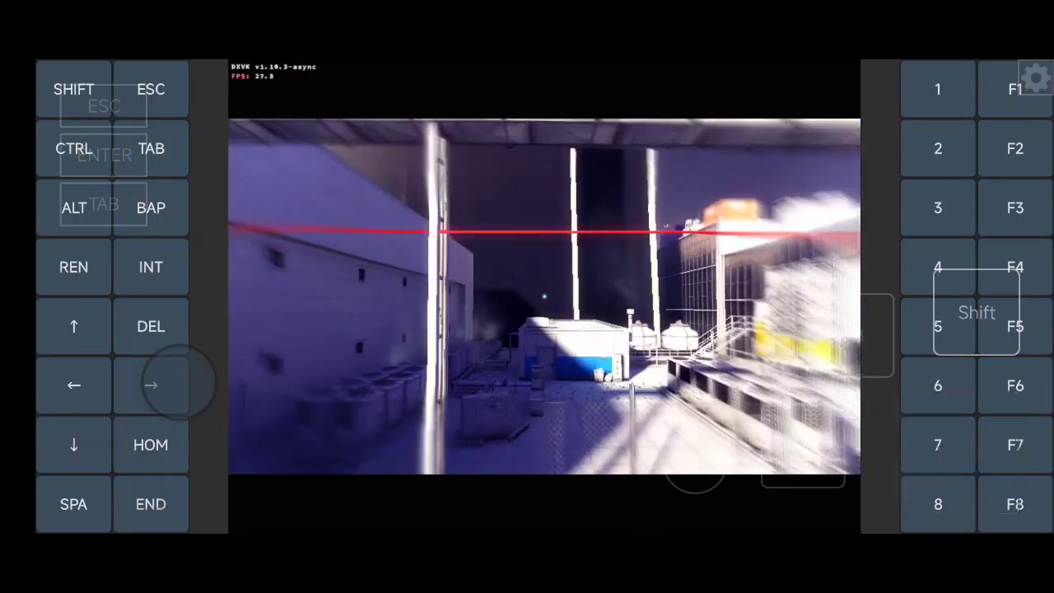
# - Tap the jump button while sprinting toward the blue-and-white rooftop hut
pyautogui.click(958, 454)
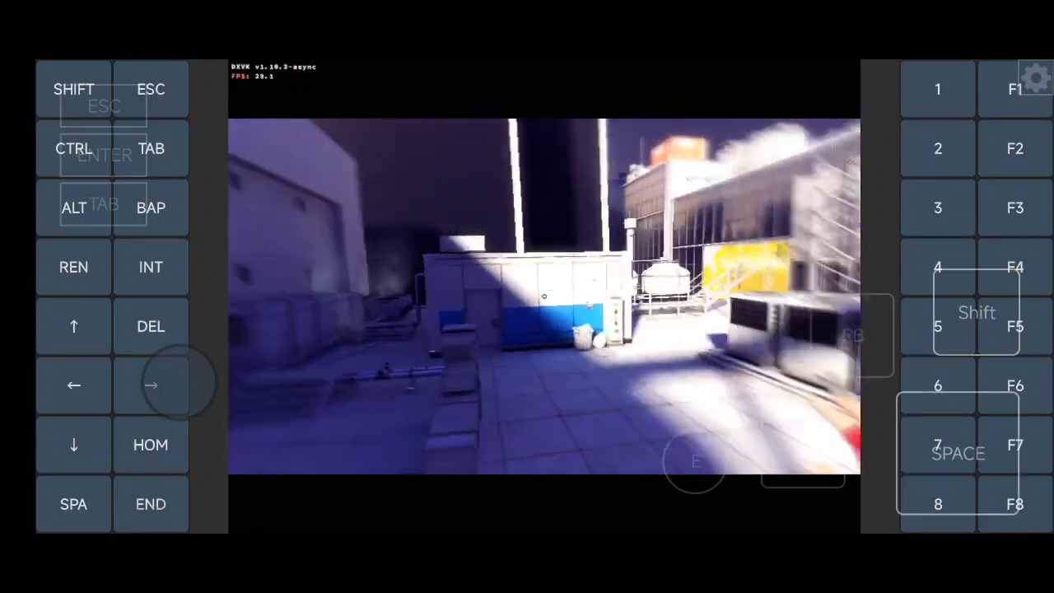
# - Jump onto the concrete ledge, climb up and look down into the gap between buildings
pyautogui.click(958, 454)
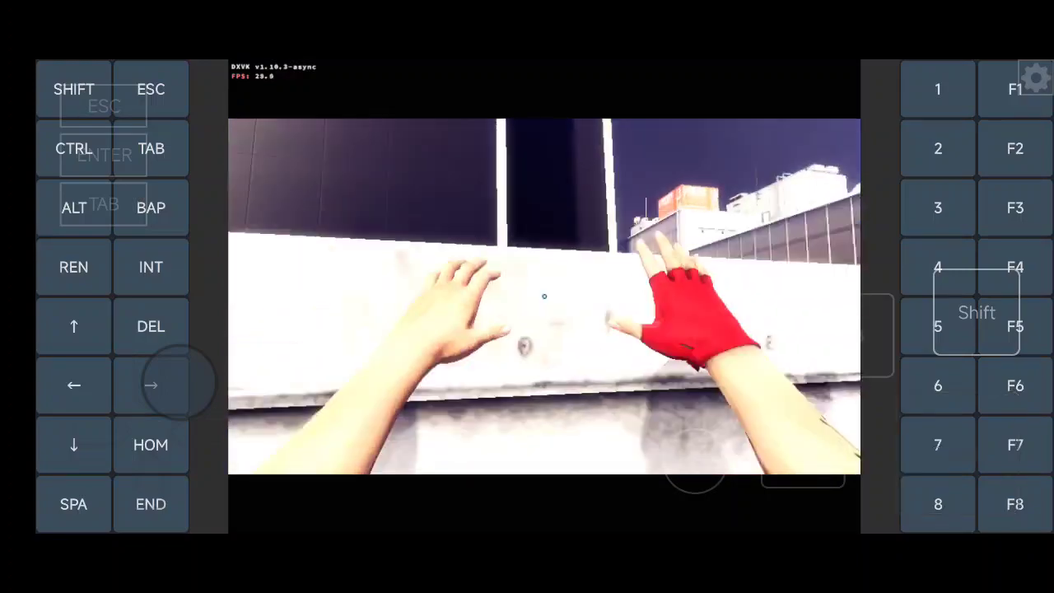
pyautogui.click(958, 453)
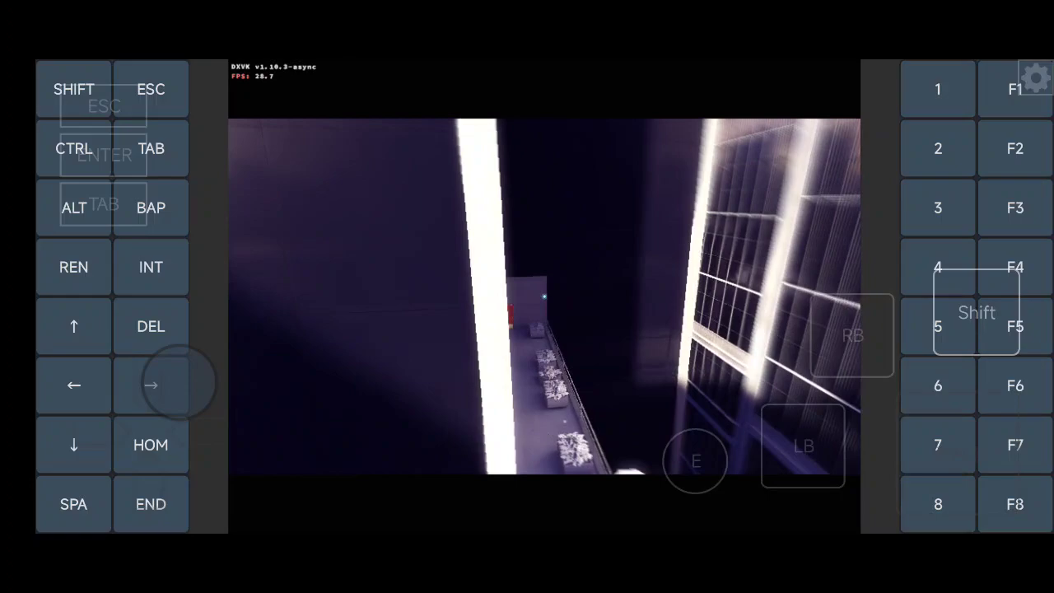
pyautogui.click(958, 454)
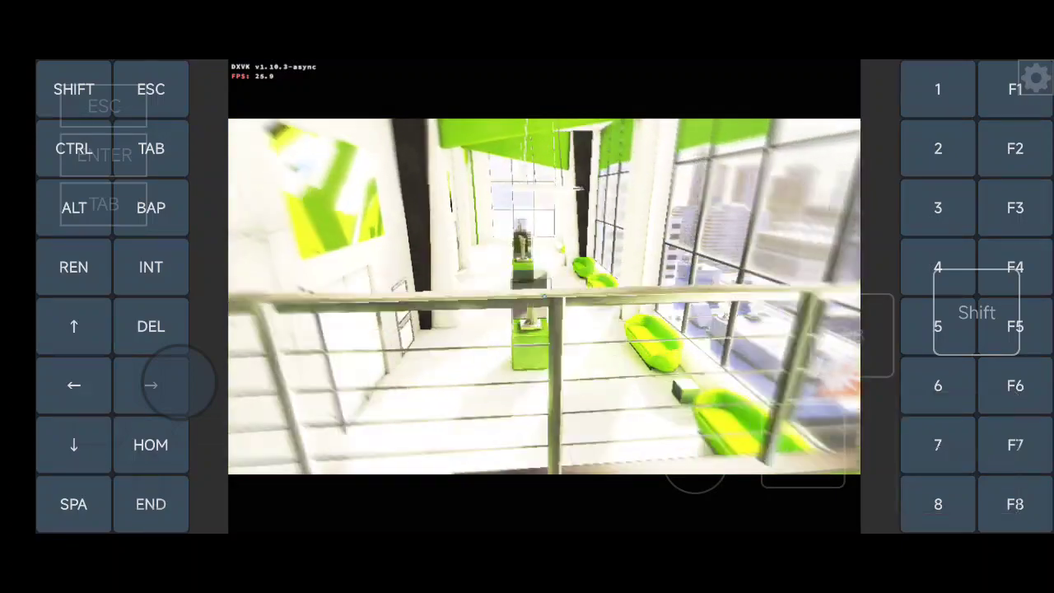
pyautogui.click(957, 453)
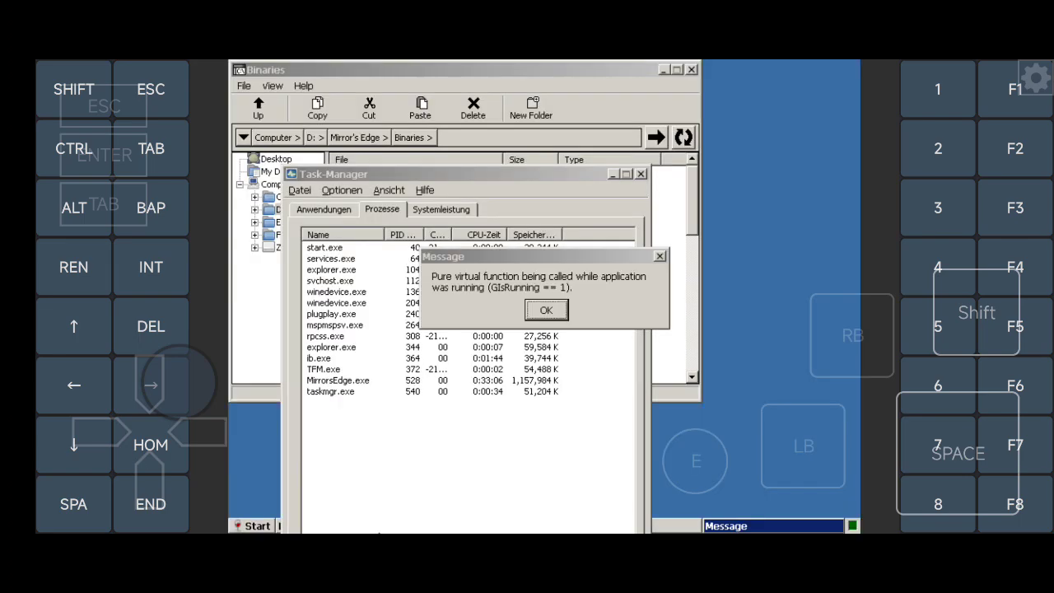
# - Dismiss the 'Pure virtual function being called' message, revealing the R6025 runtime error
pyautogui.click(546, 309)
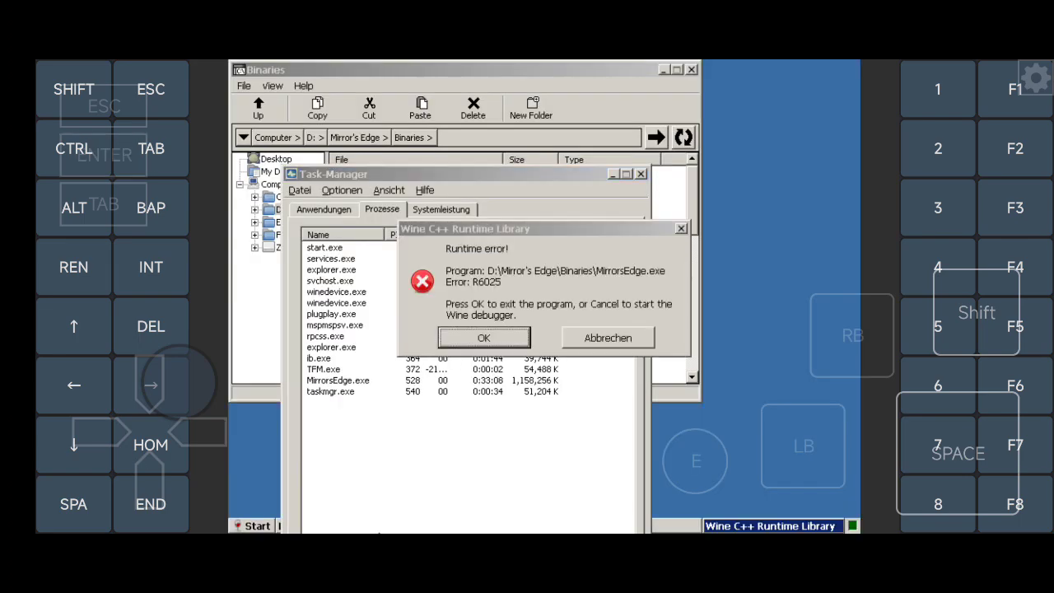